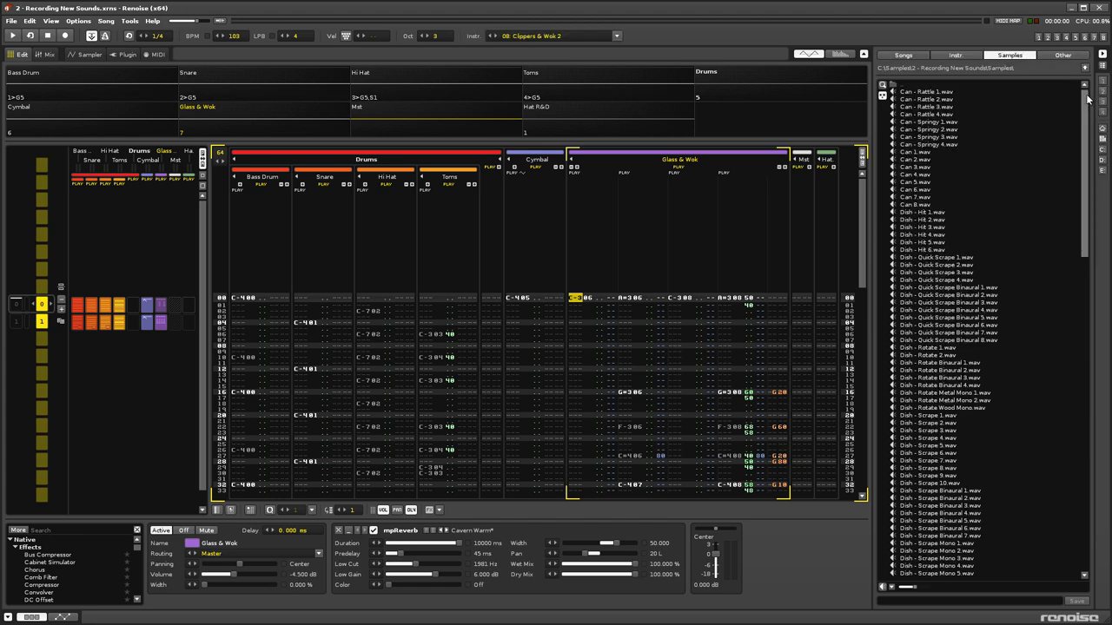
Browse the recorded Samples list, then switch the disk browser to the library's saved Instruments.
scroll(down, 3)
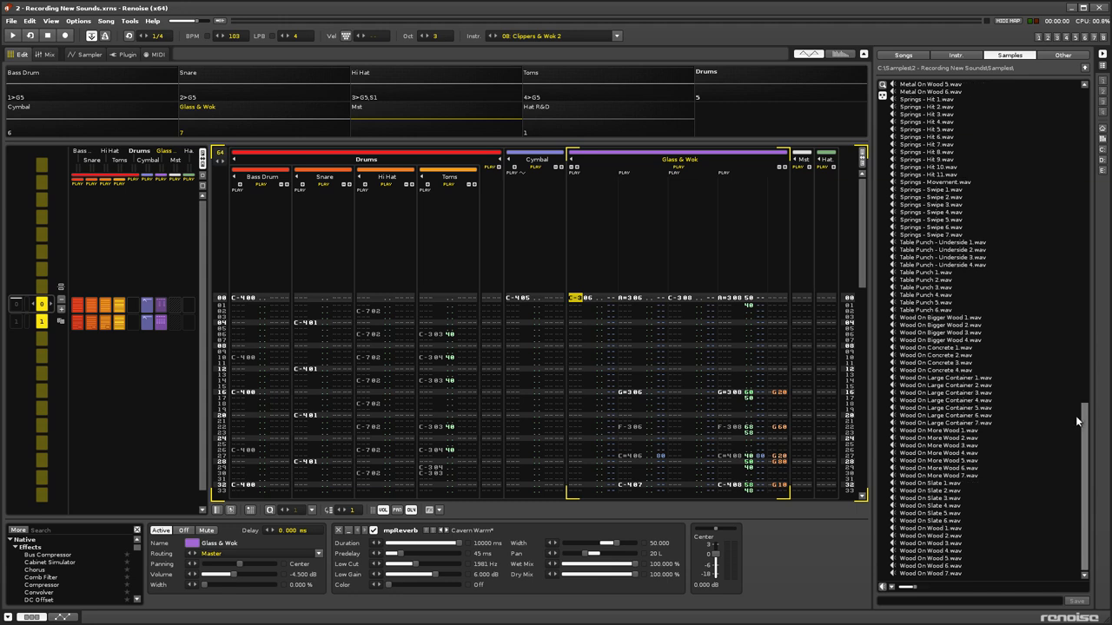
scroll(up, 3)
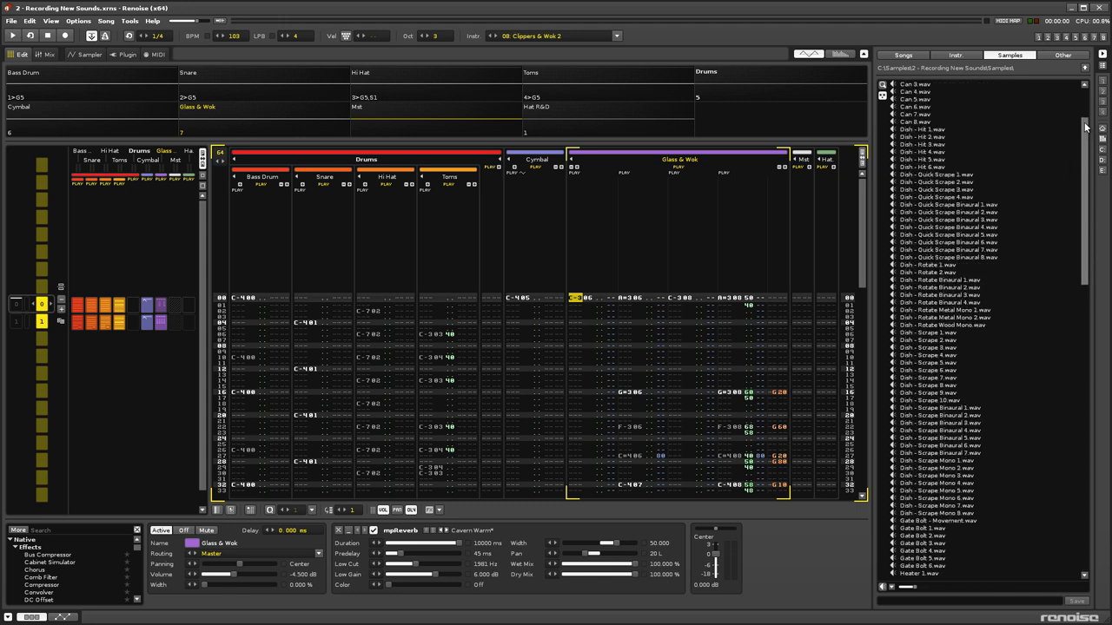
click(956, 54)
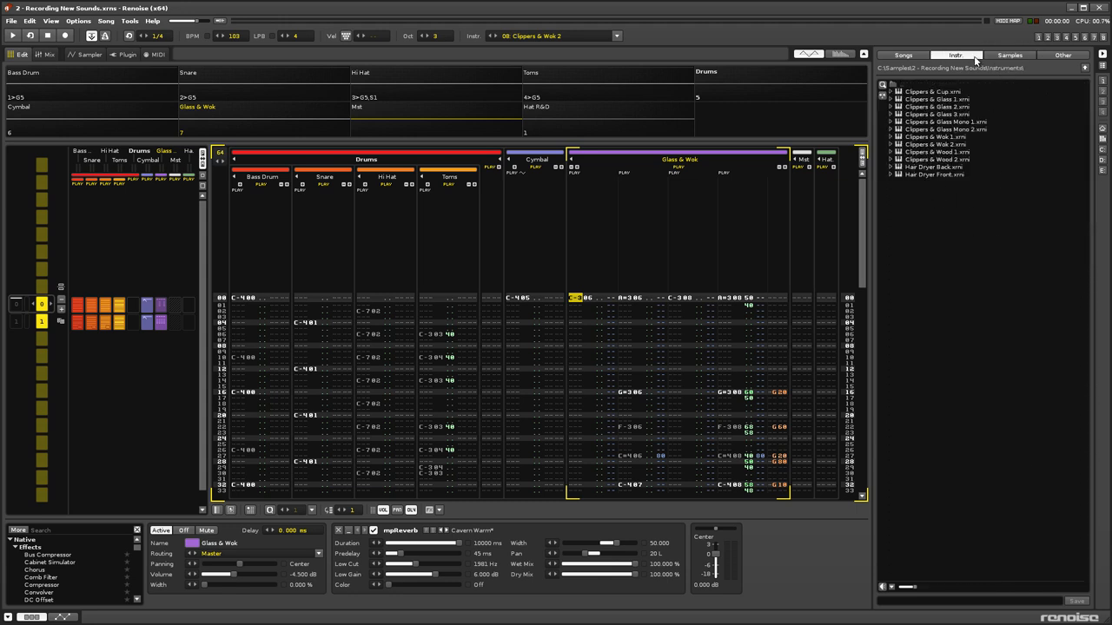